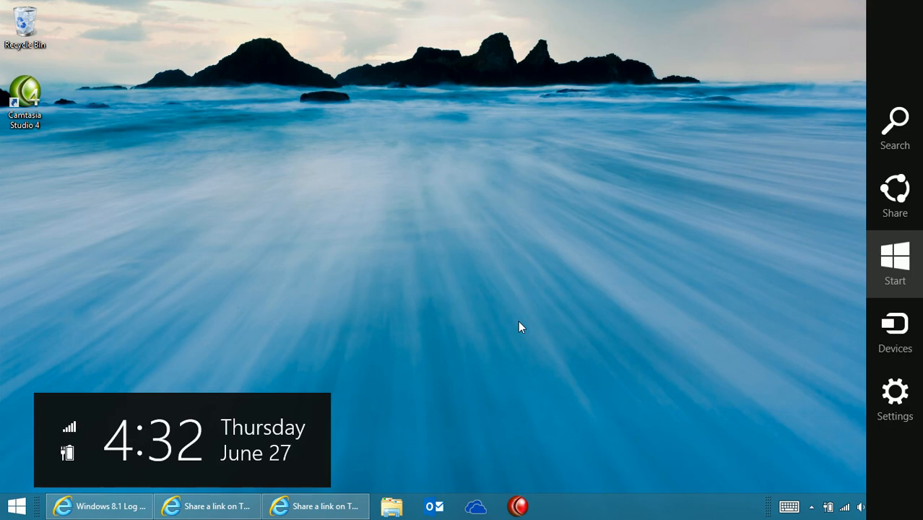
Open PC settings from the Settings charm's Change PC settings option
click(894, 390)
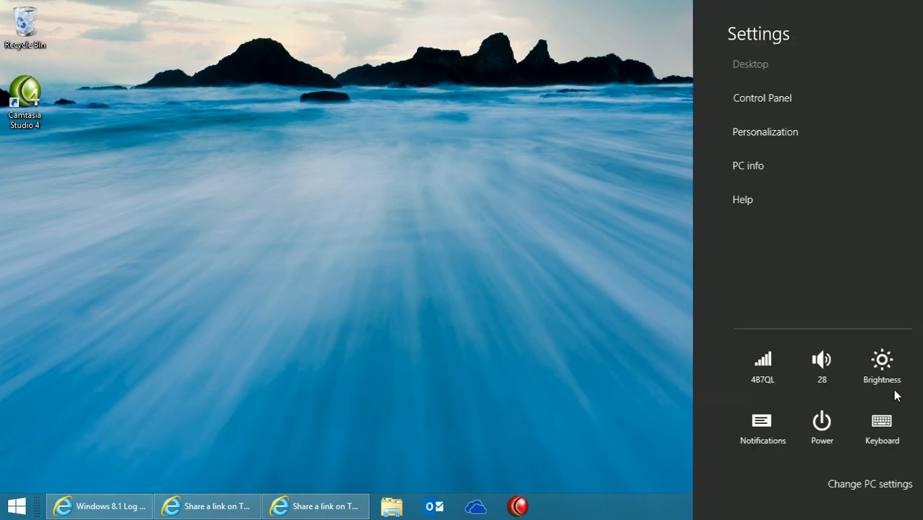
click(870, 484)
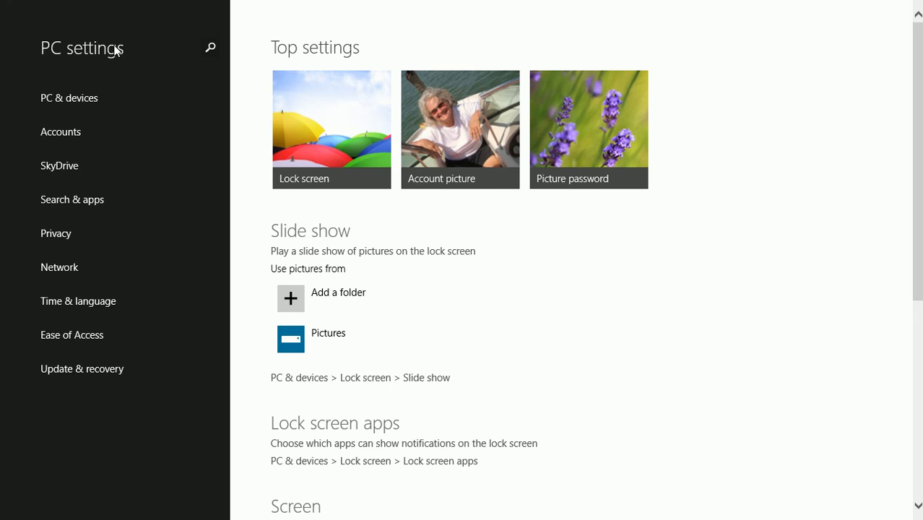
Add a picture password under Accounts > Sign-in options, verifying with the account password
click(61, 131)
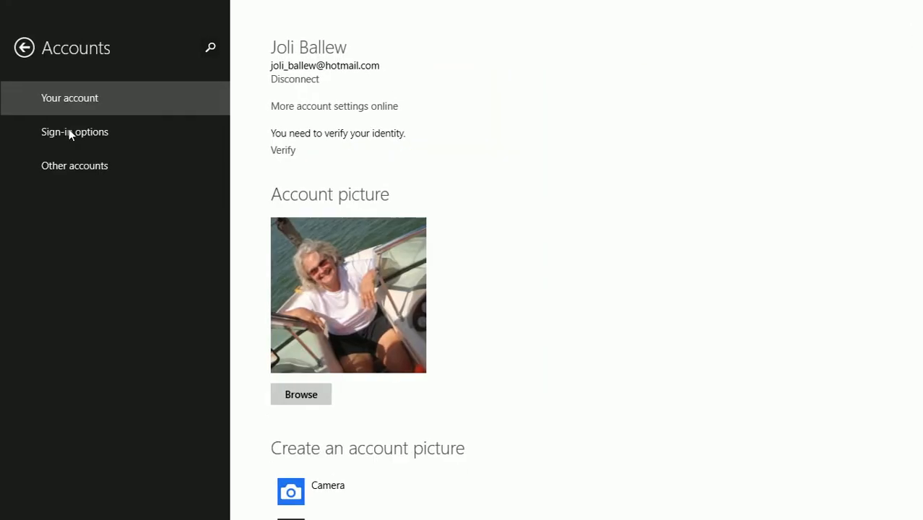
click(74, 132)
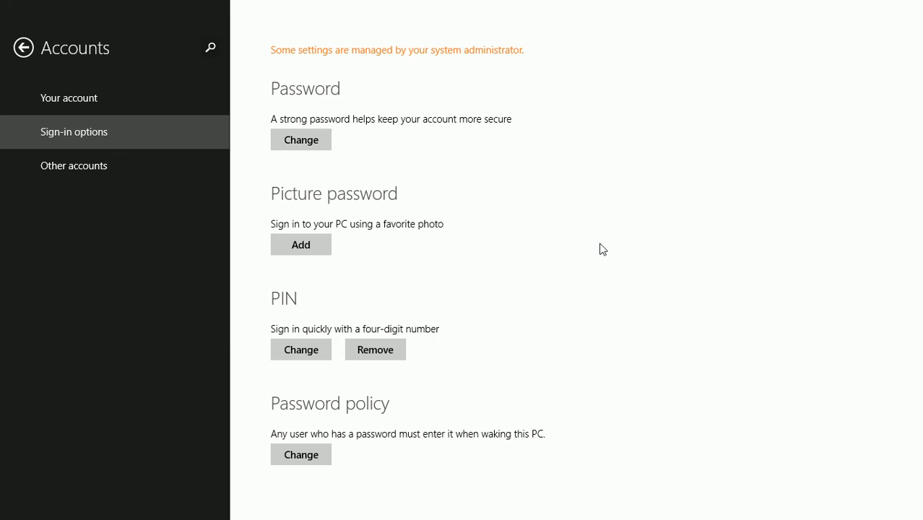
click(300, 245)
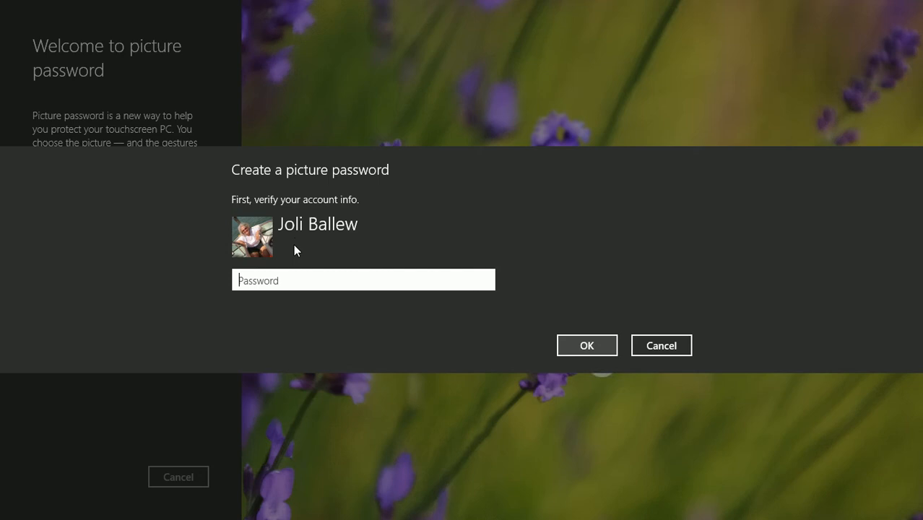
text(•)
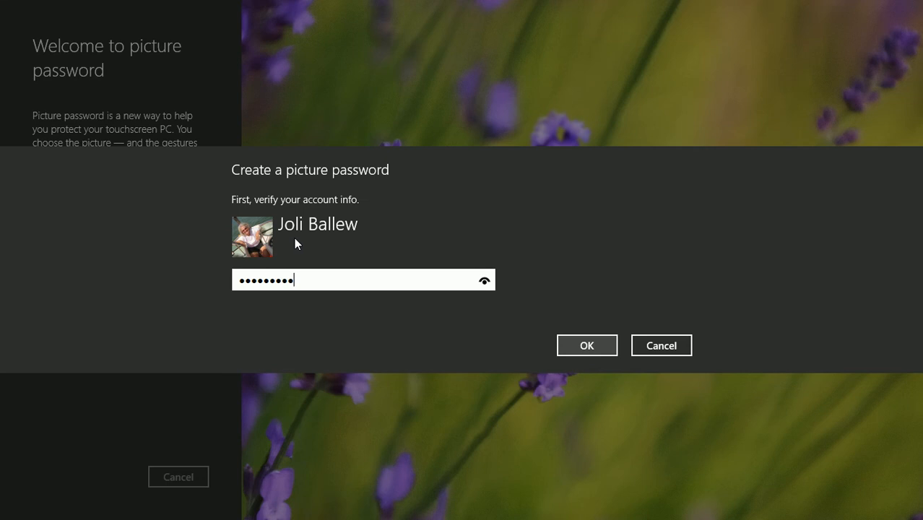
click(586, 345)
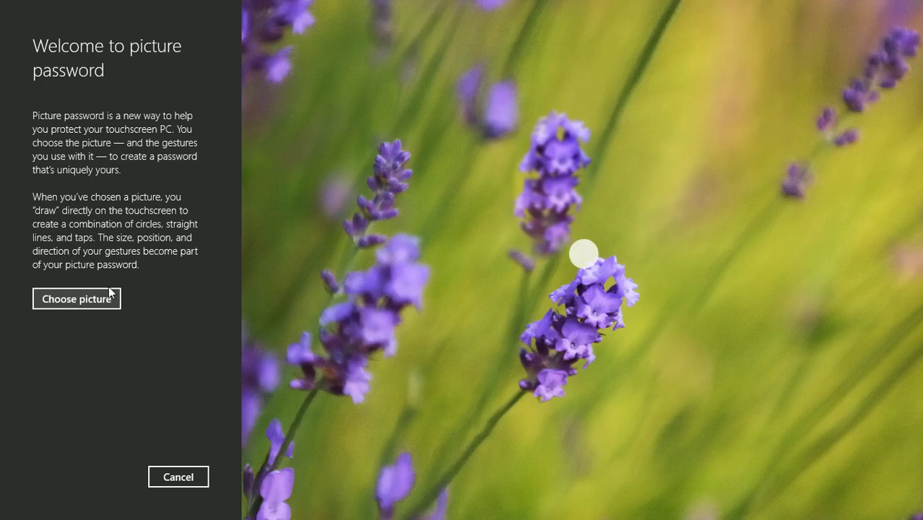
Choose the photo of the sheep looking through a wooden window from This PC
click(76, 298)
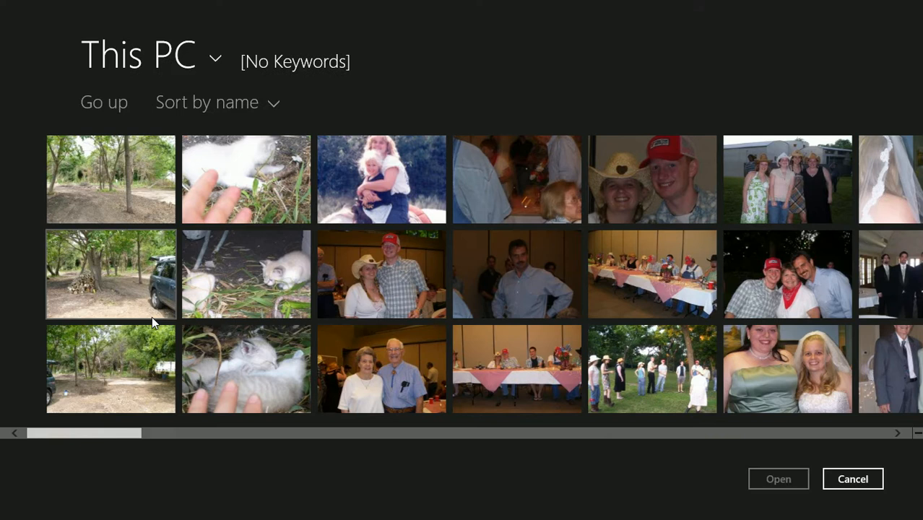
scroll(right, 3)
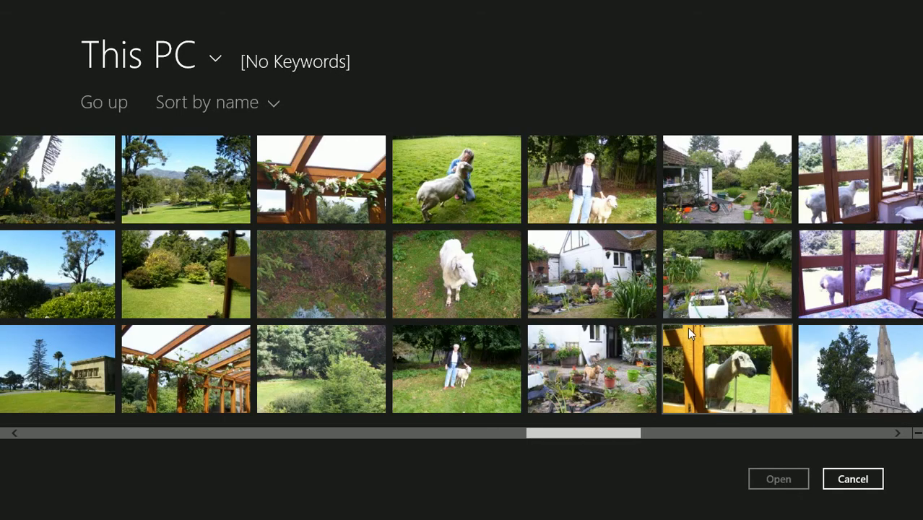
double_click(727, 369)
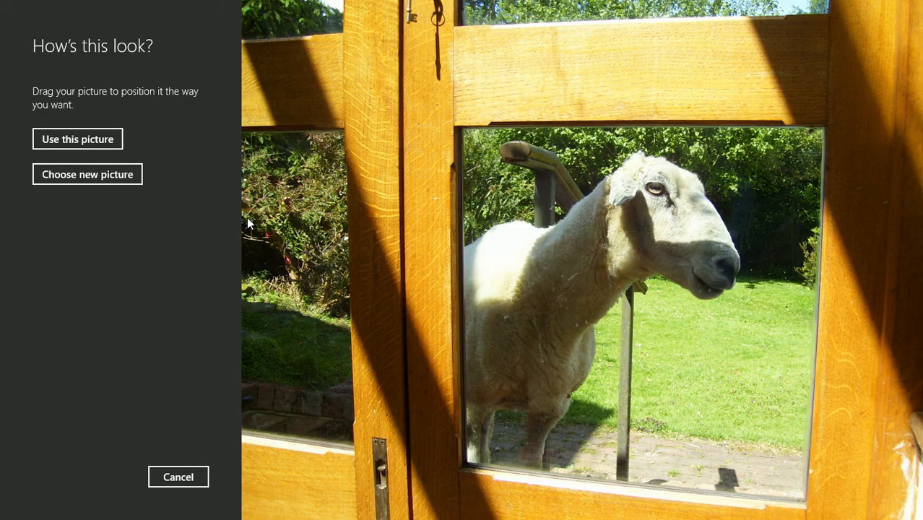
Accept the sheep photo with Use this picture and complete the gesture setup
click(78, 138)
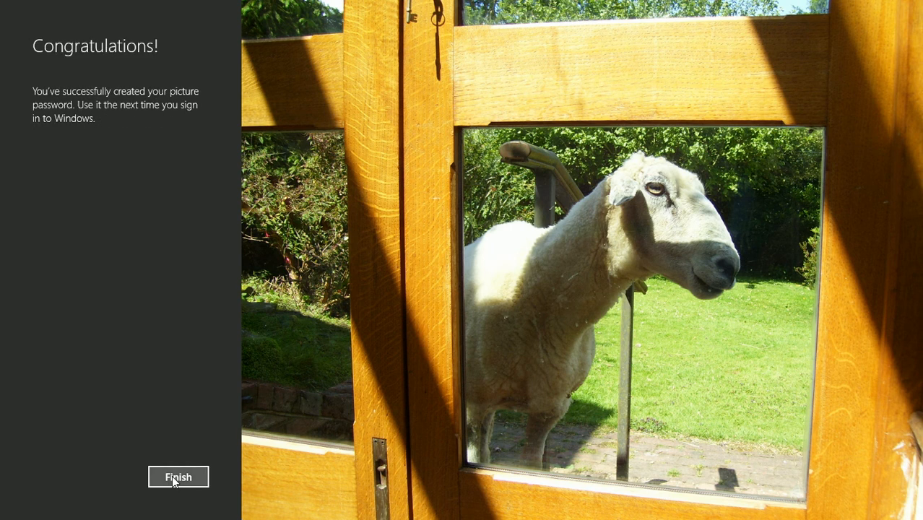
Finish the picture password setup and go back to the PC settings home page
click(178, 477)
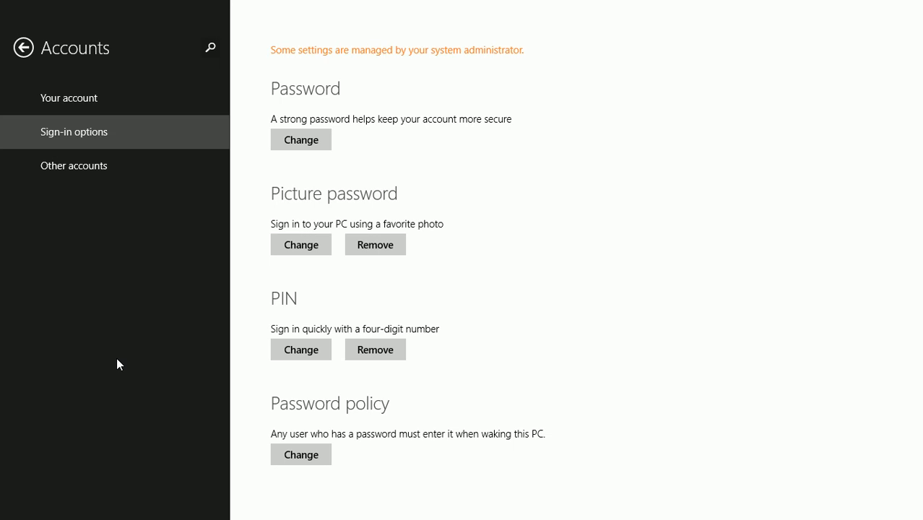
click(23, 47)
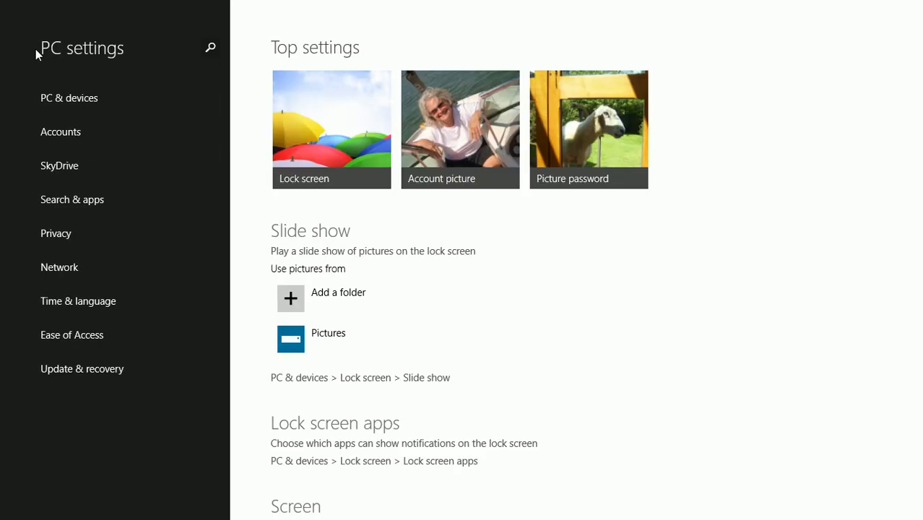